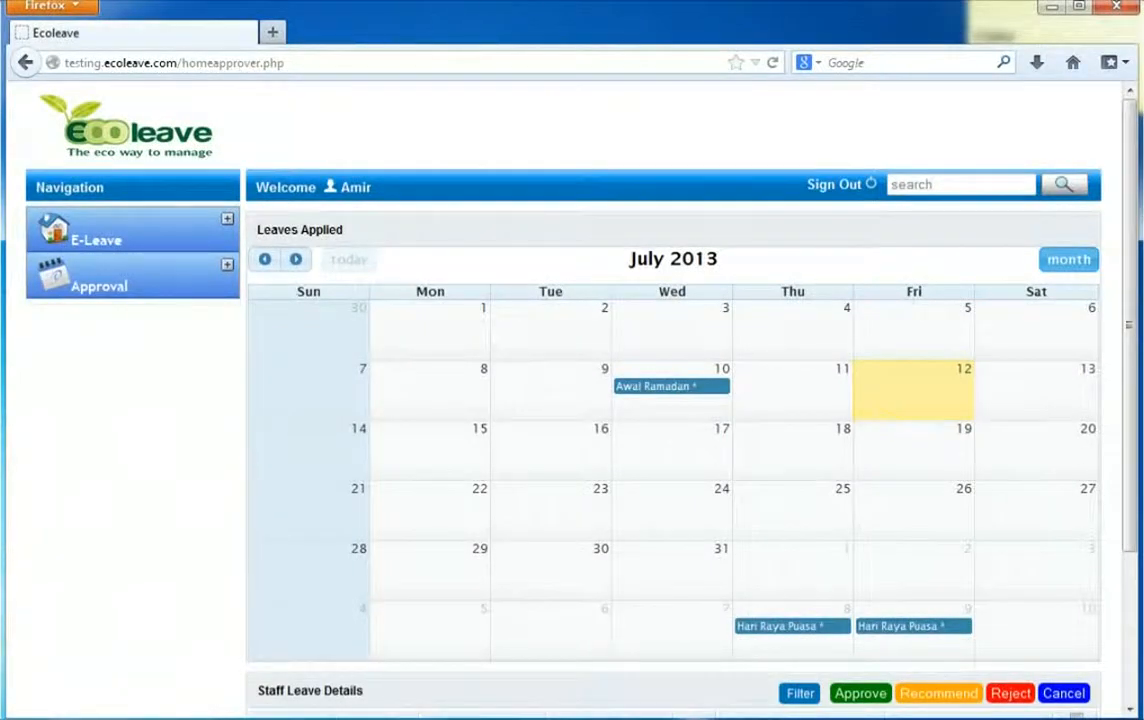
mouse_move(99, 286)
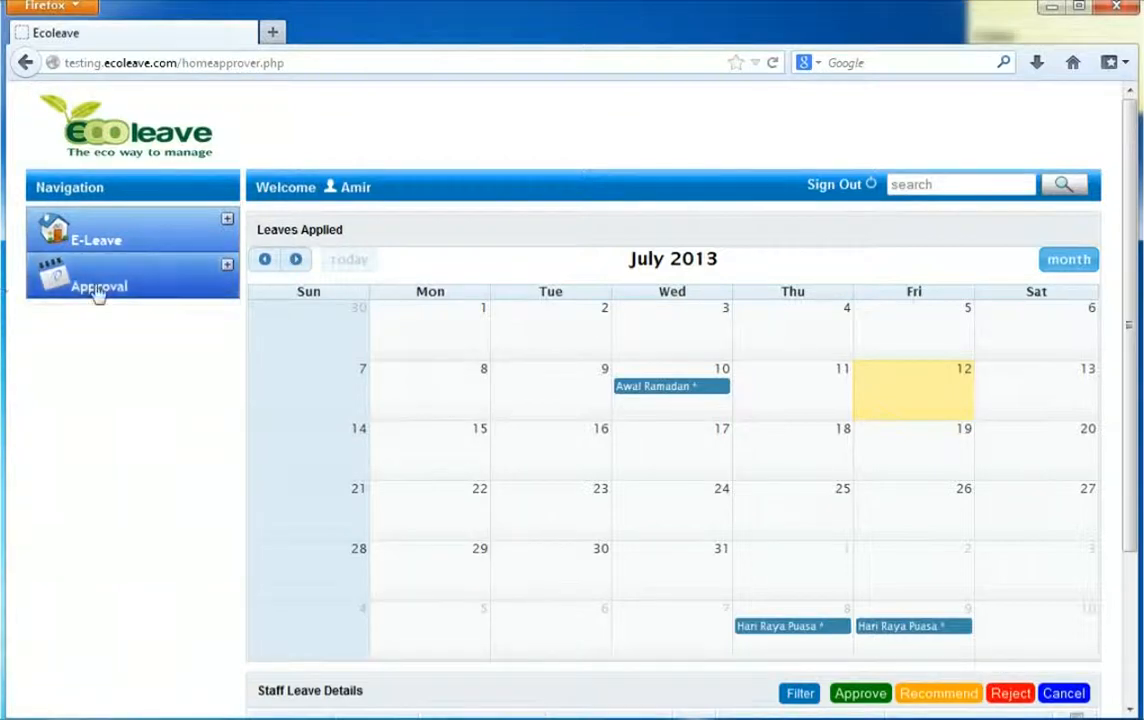
- Expand the Approval menu in the Navigation panel to list its options
click(99, 286)
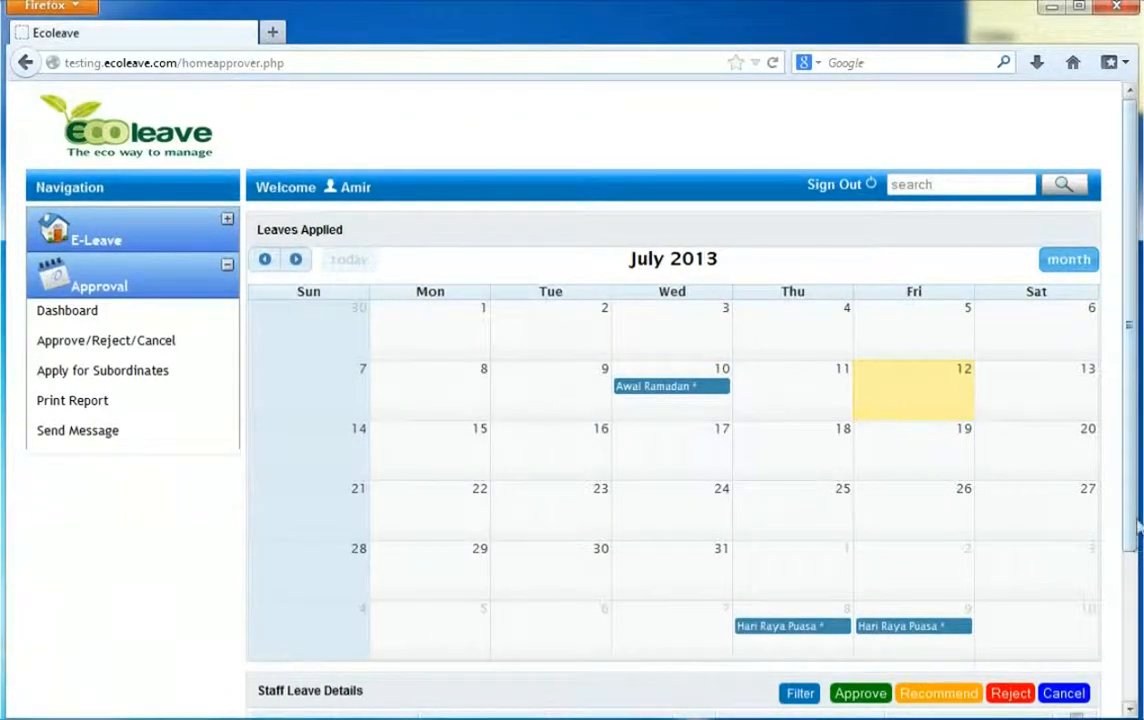
- Scroll down to the three pending Staff Leave Details requests, then choose Dashboard under Approval
scroll(down, 3)
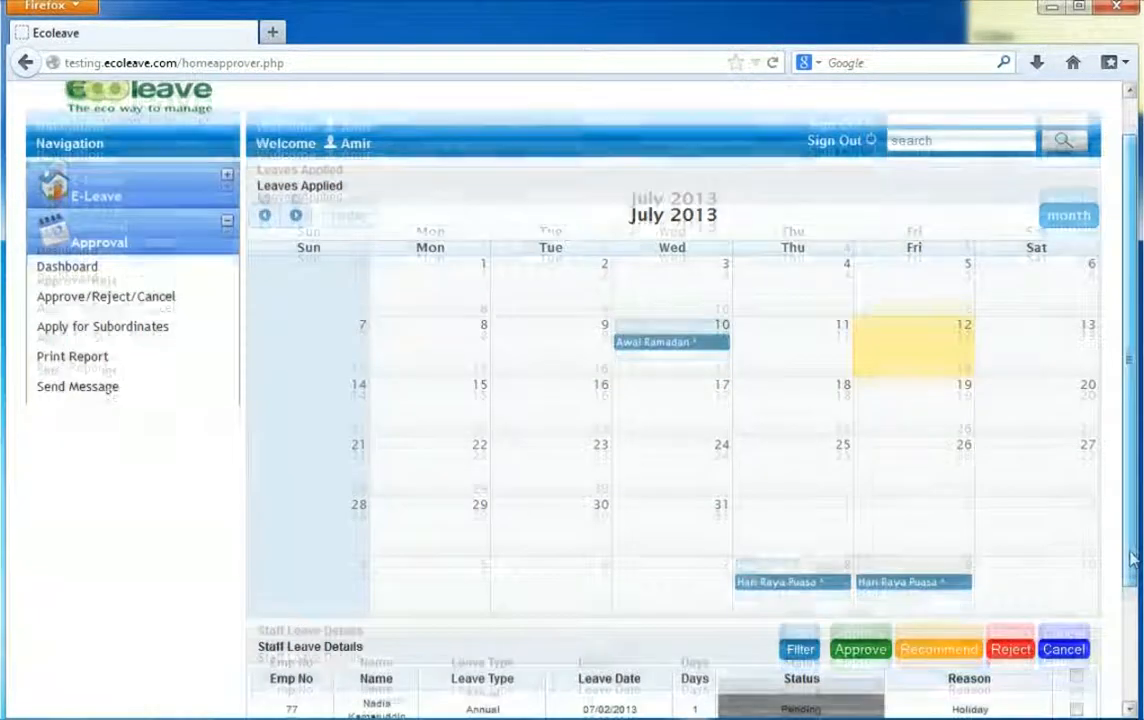
scroll(down, 3)
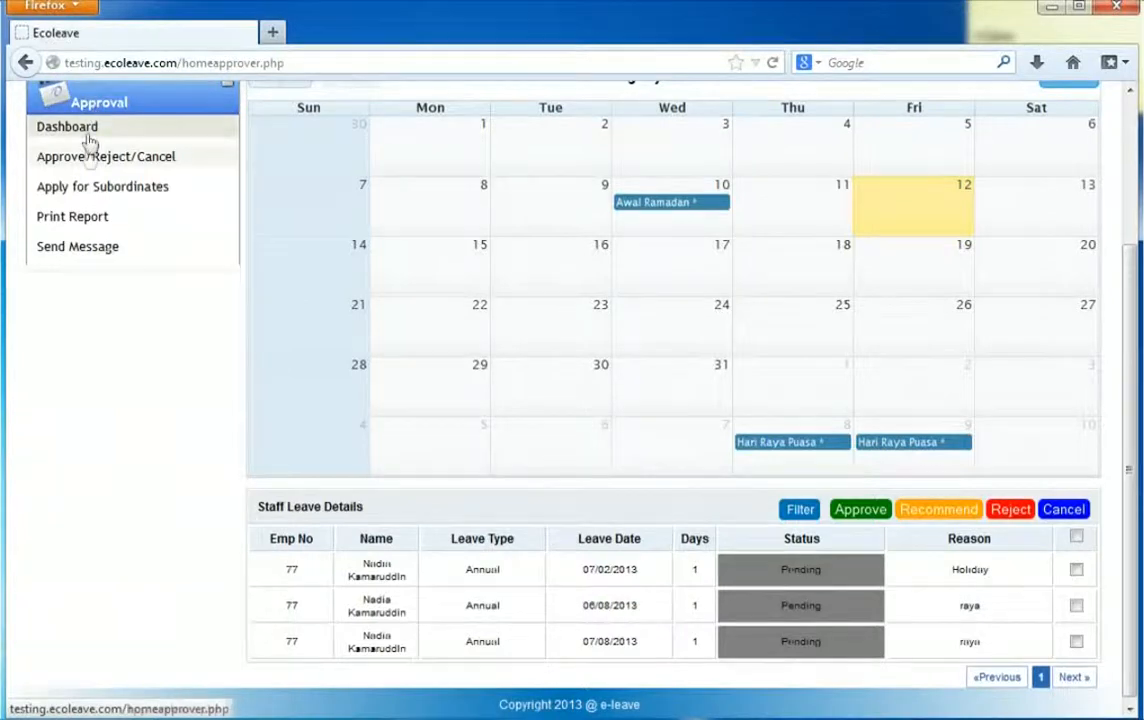
click(105, 156)
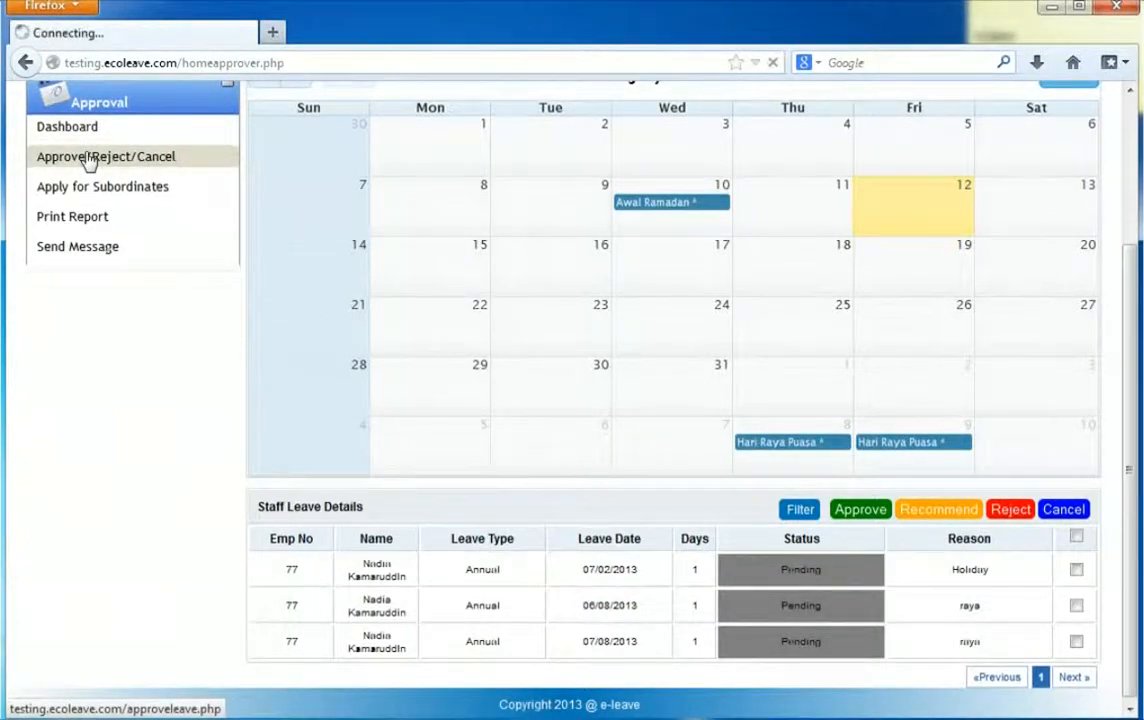
- Approve and confirm the 07/08/2013 raya annual leave request on the Approve/Reject/Cancel page
click(105, 156)
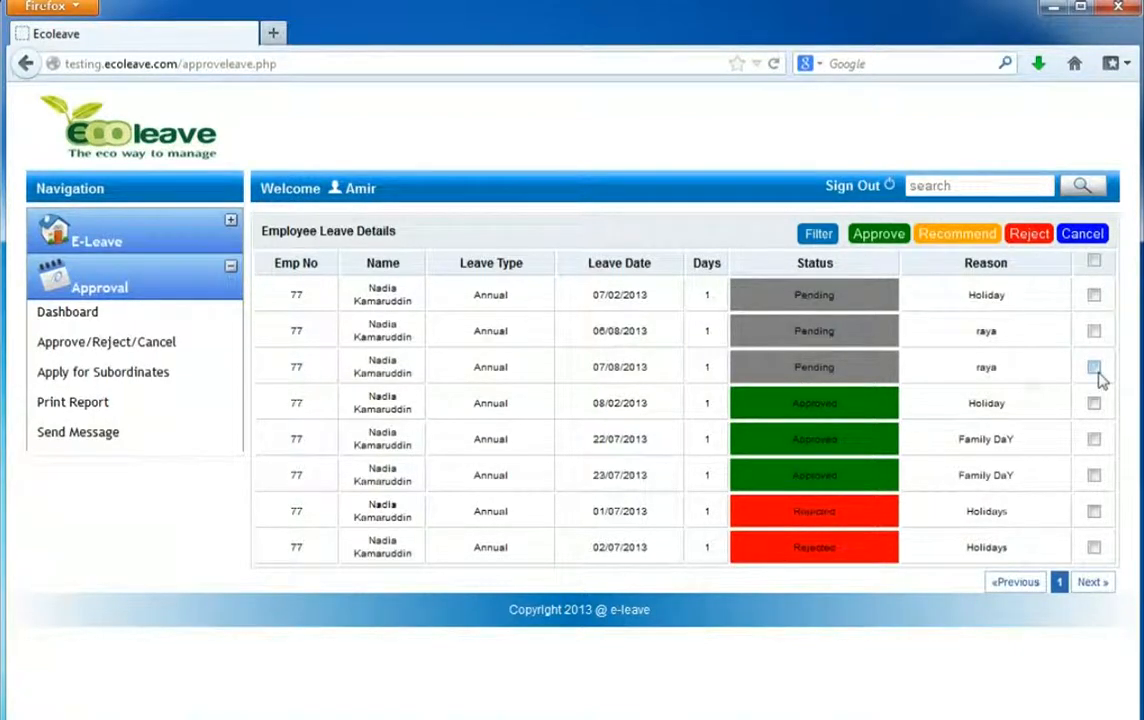
click(1093, 366)
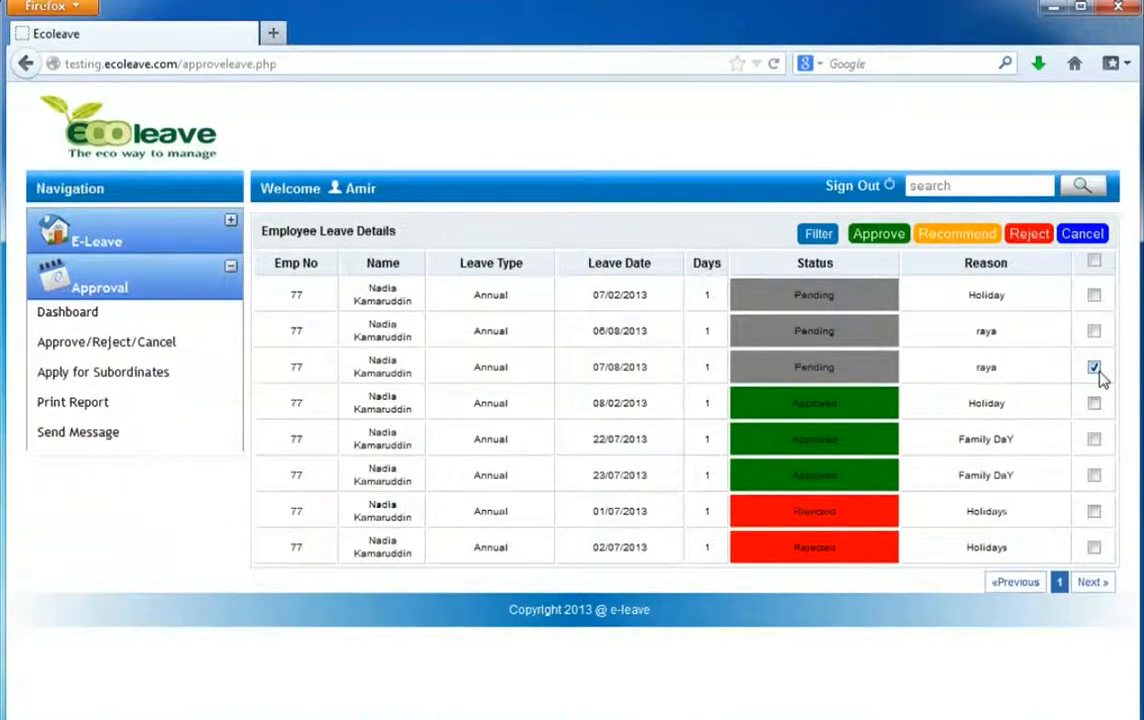
click(878, 233)
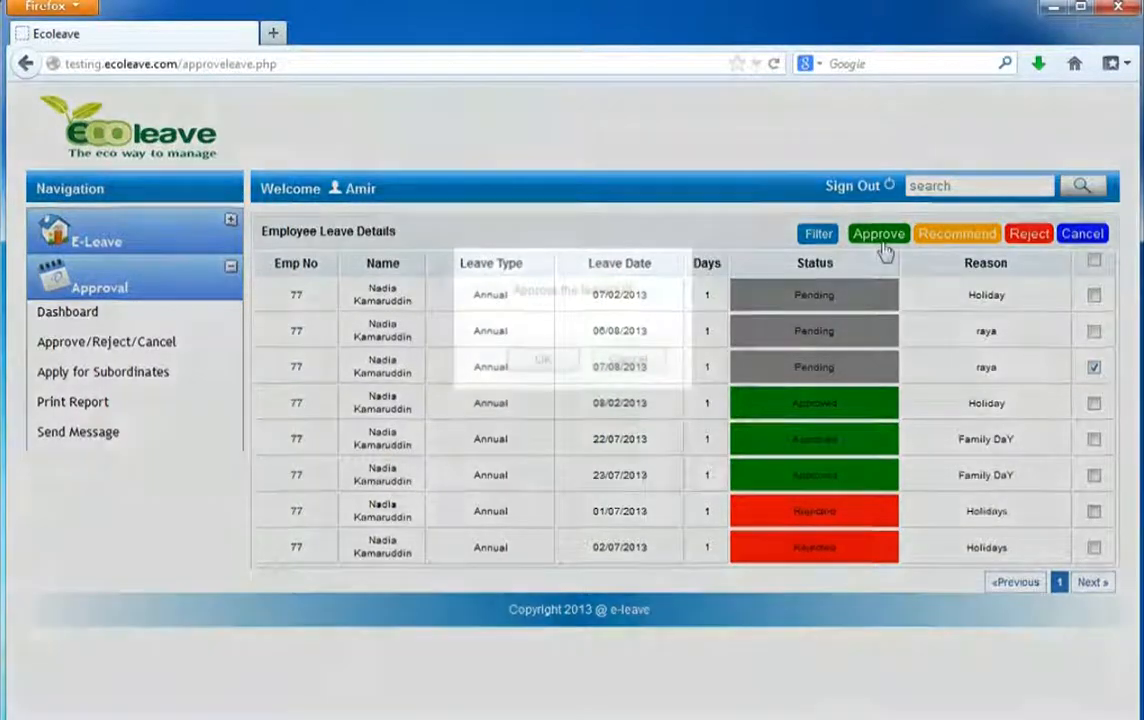
click(878, 233)
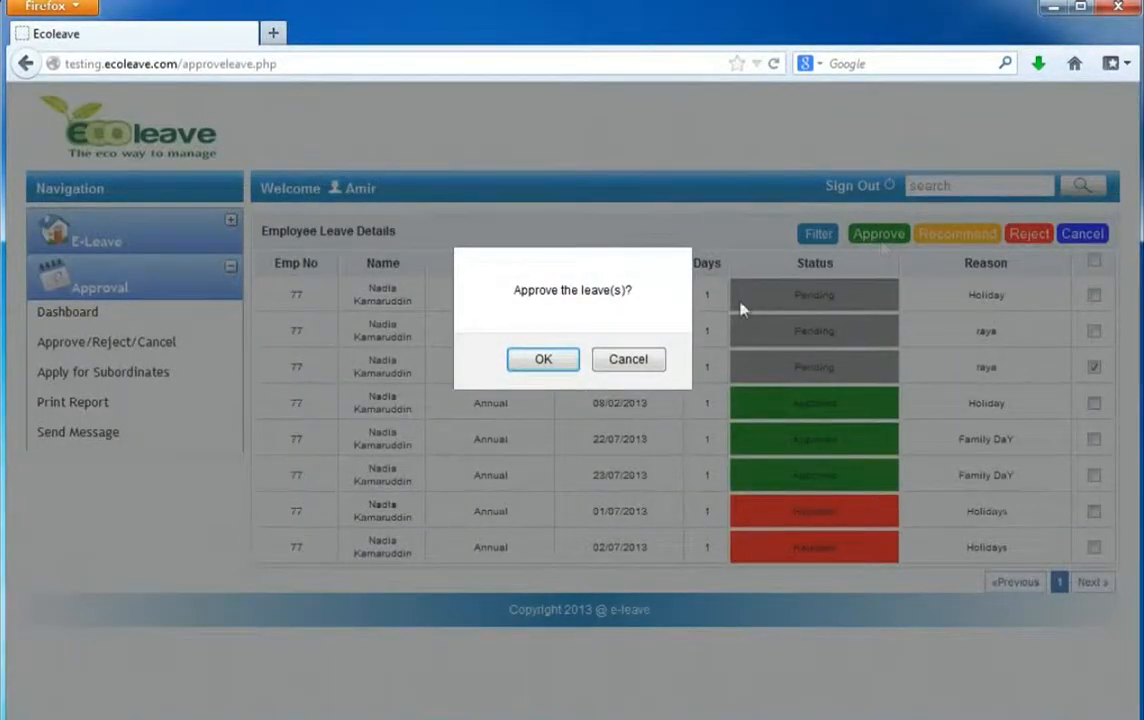
click(543, 359)
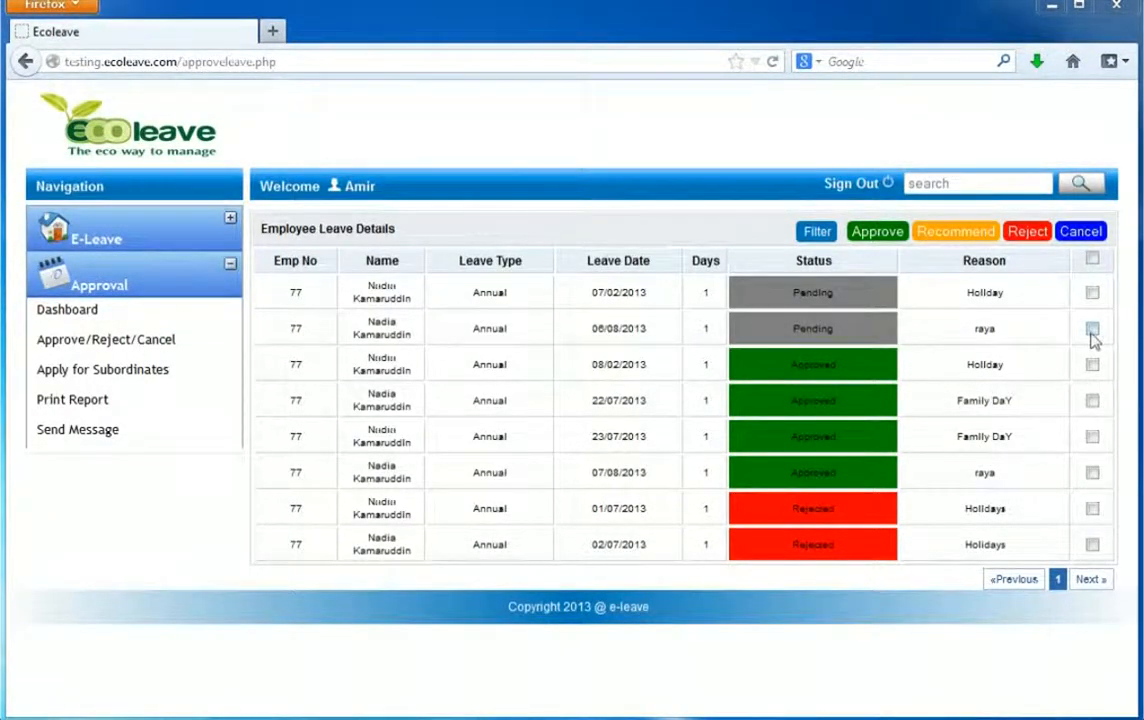
- Reject and confirm the 06/08/2013 raya leave request
click(1092, 328)
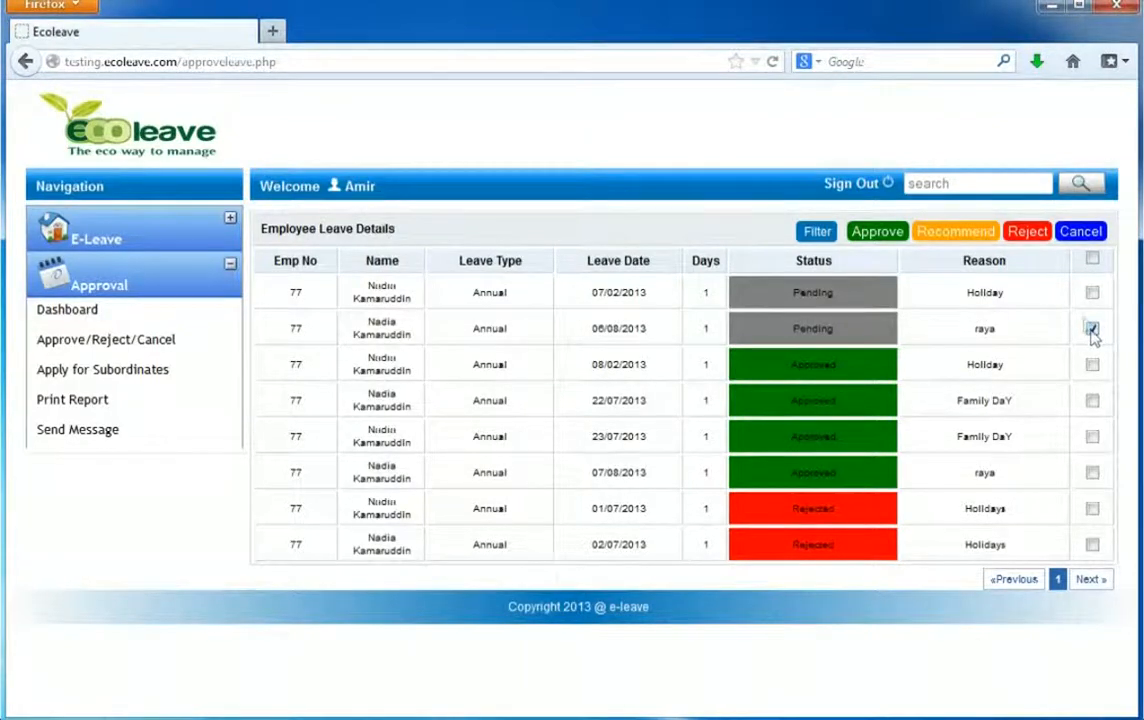
click(1027, 231)
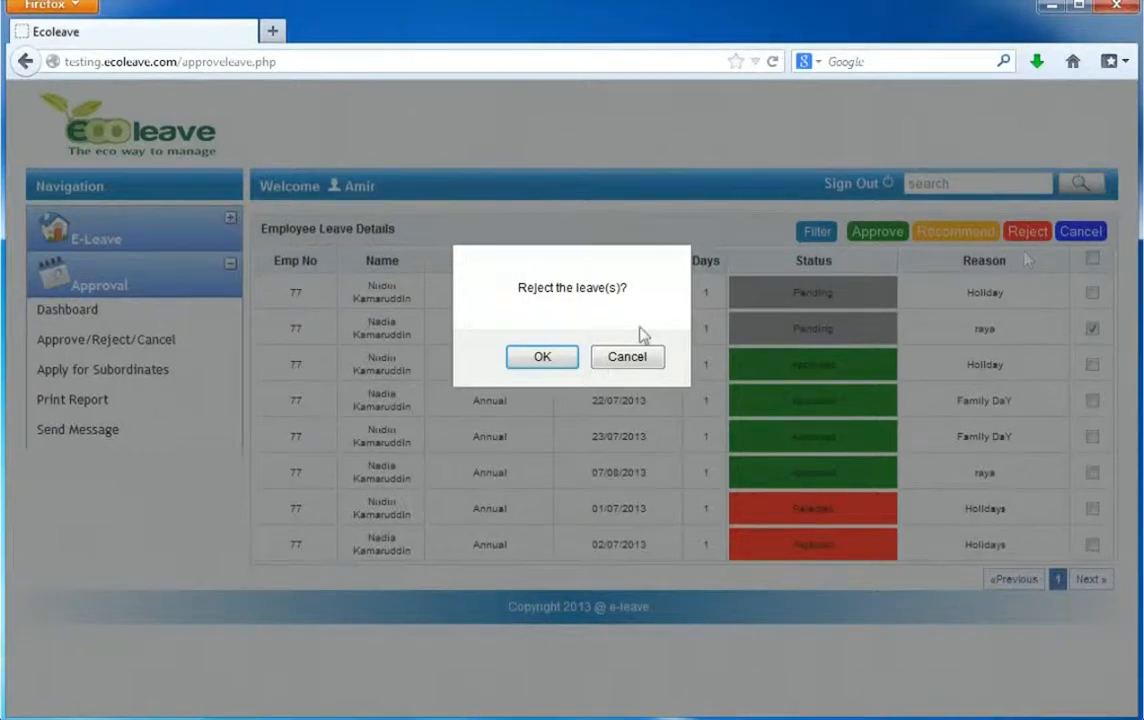
click(542, 357)
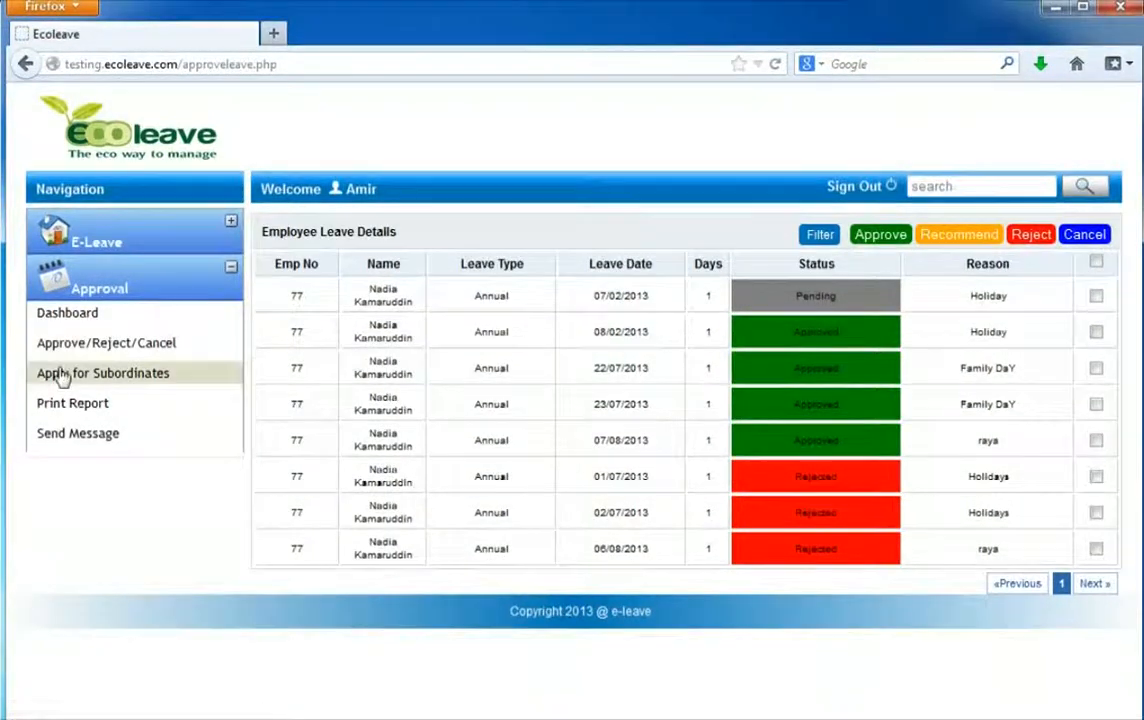
- Start an Annual Leave application for employee 77, ending 11-07-2013
click(103, 372)
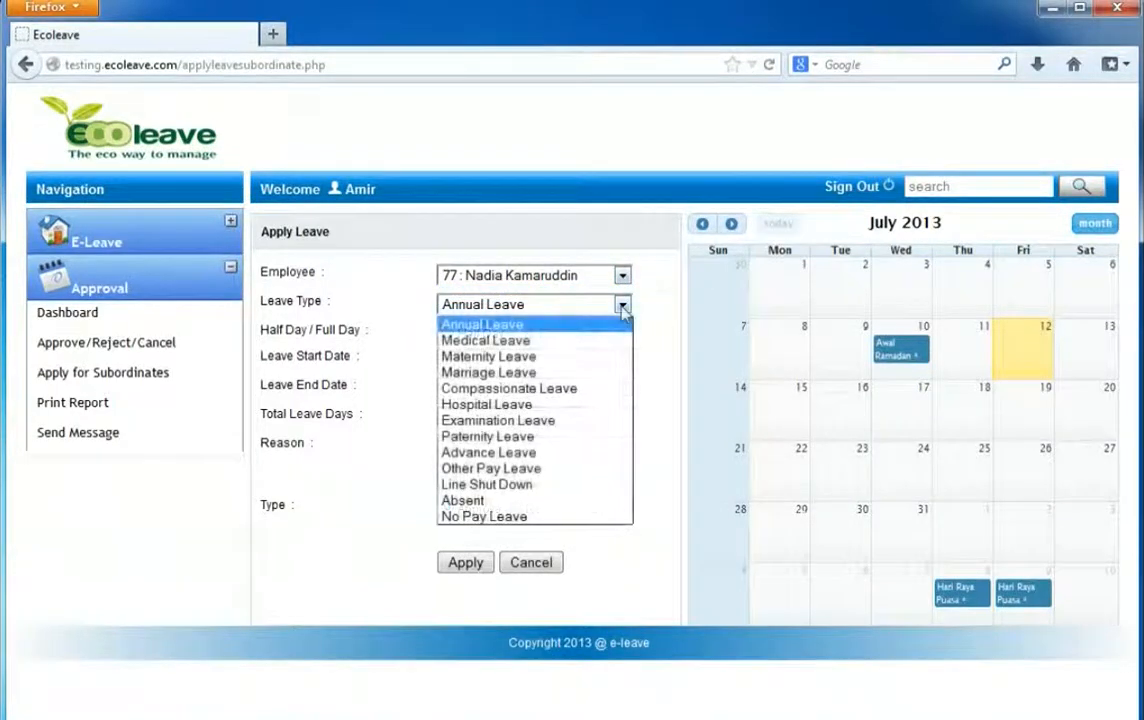
click(482, 324)
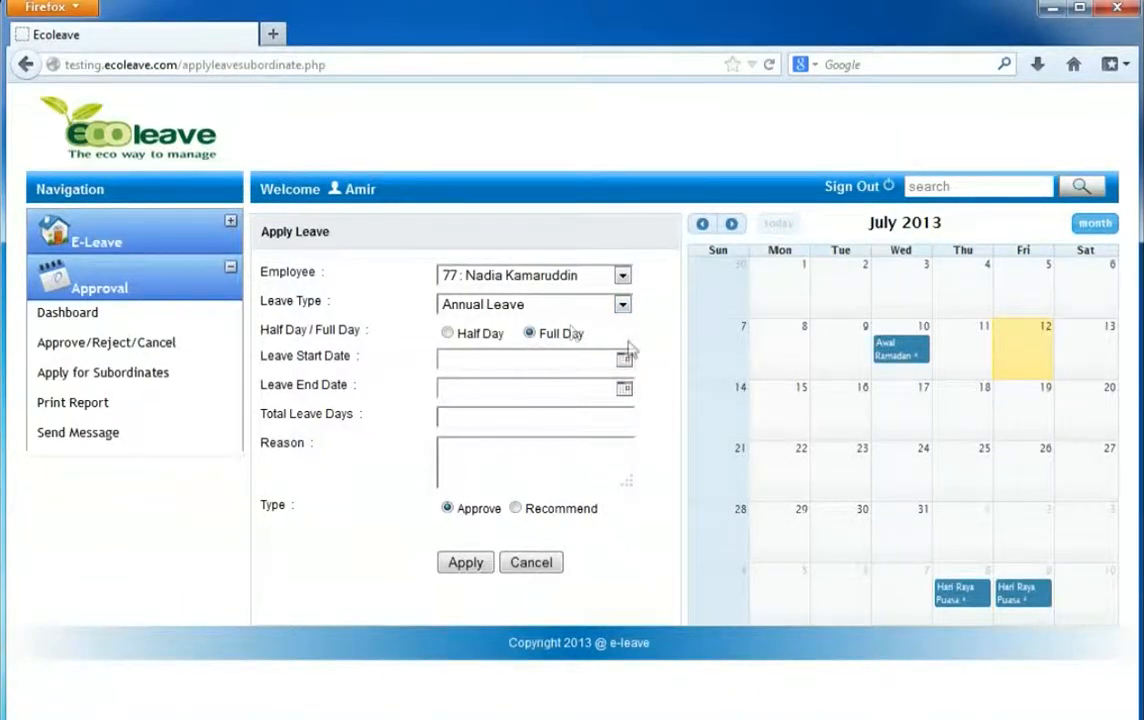
click(535, 357)
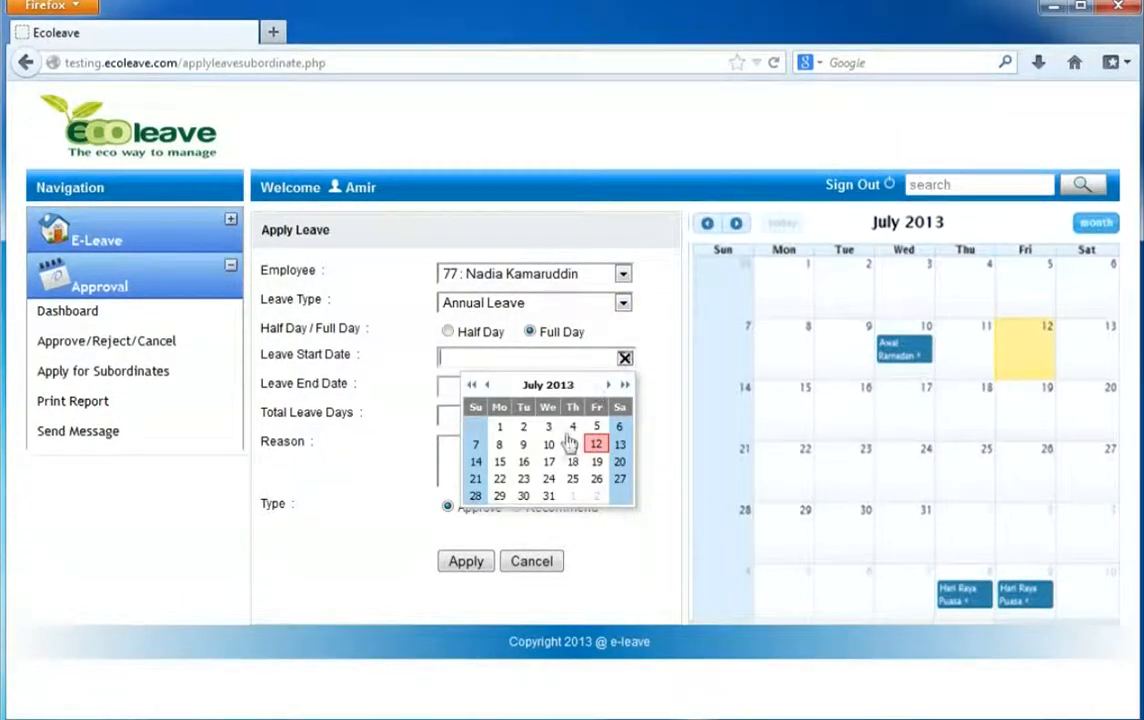
click(499, 444)
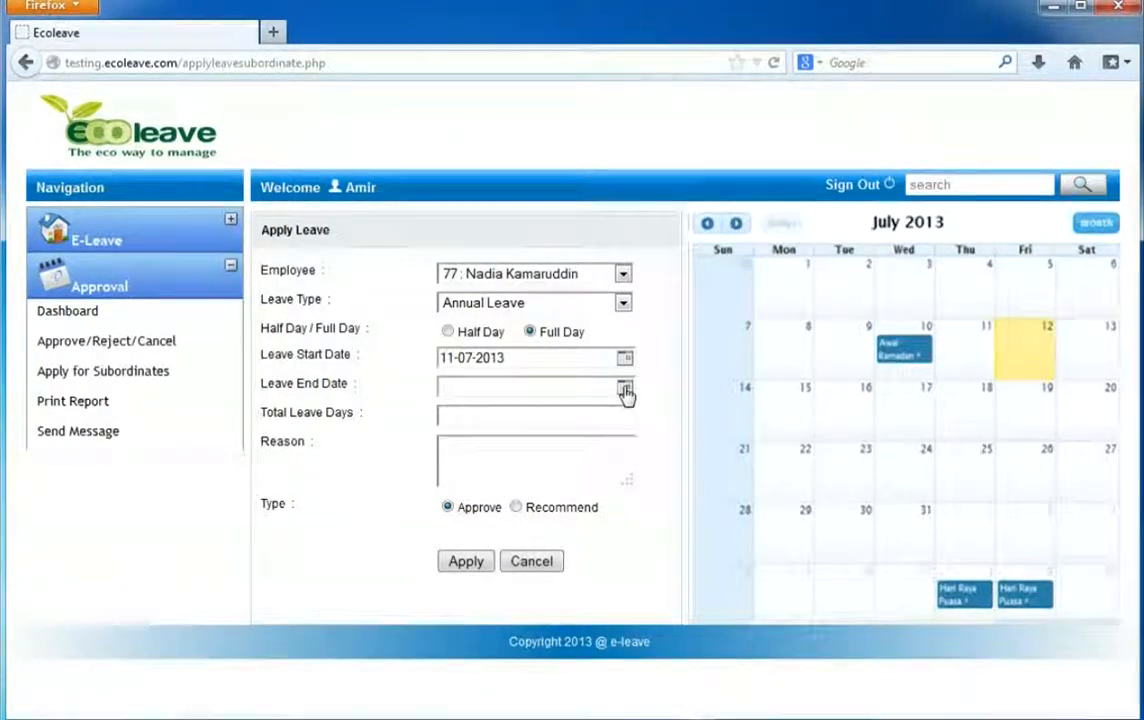
click(625, 388)
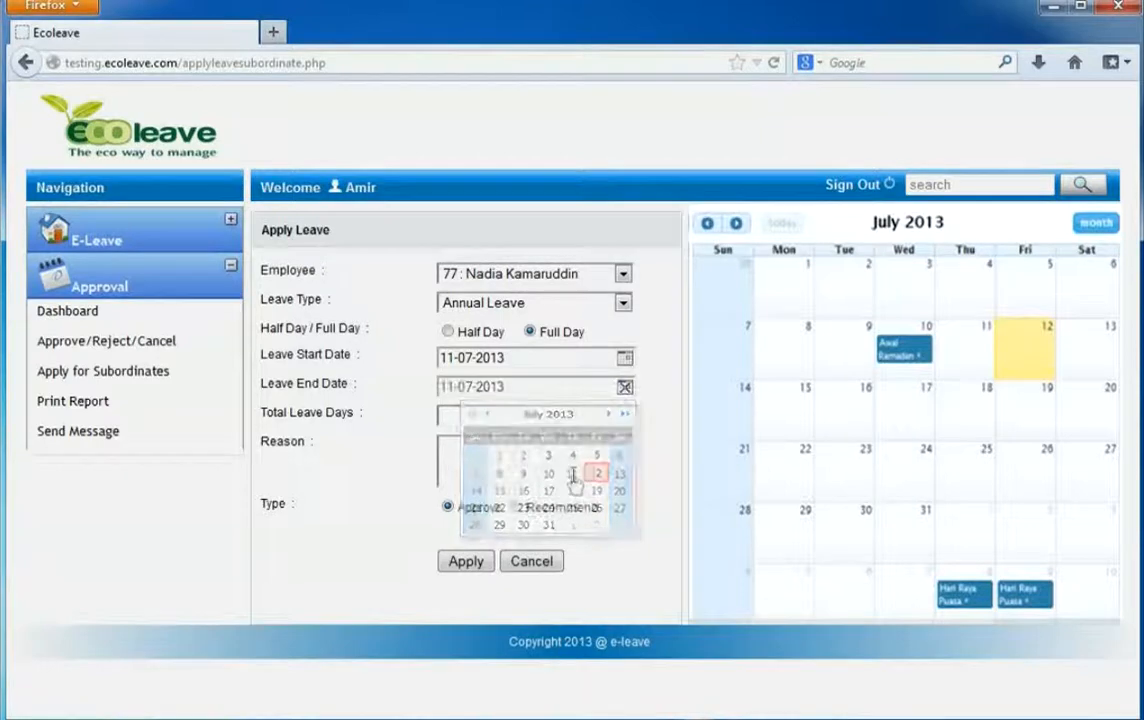
click(597, 472)
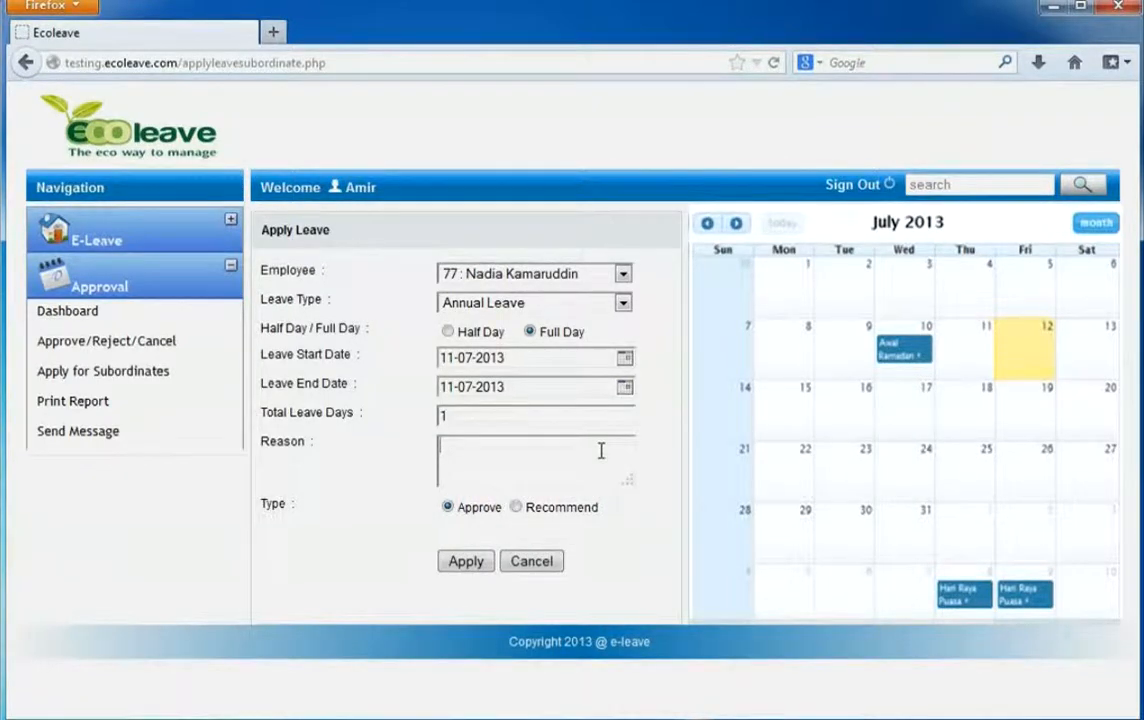
- Give reason 'holiday', mark it approved, submit, and view the employee leave report
text(holiday)
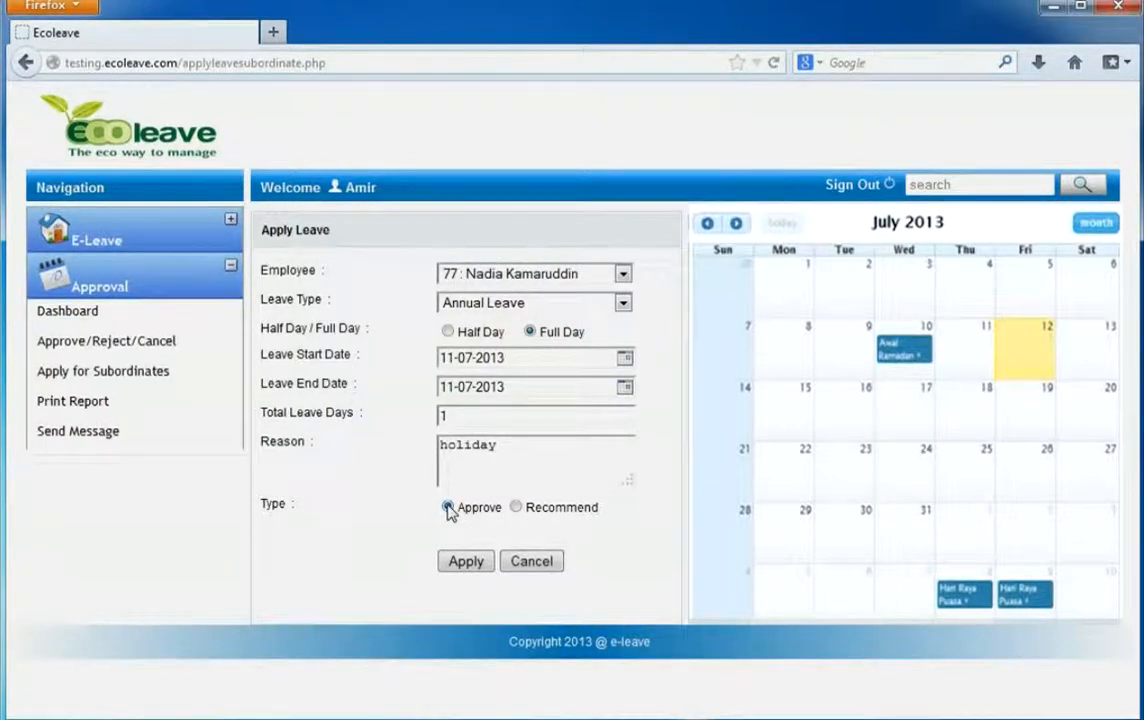
click(447, 507)
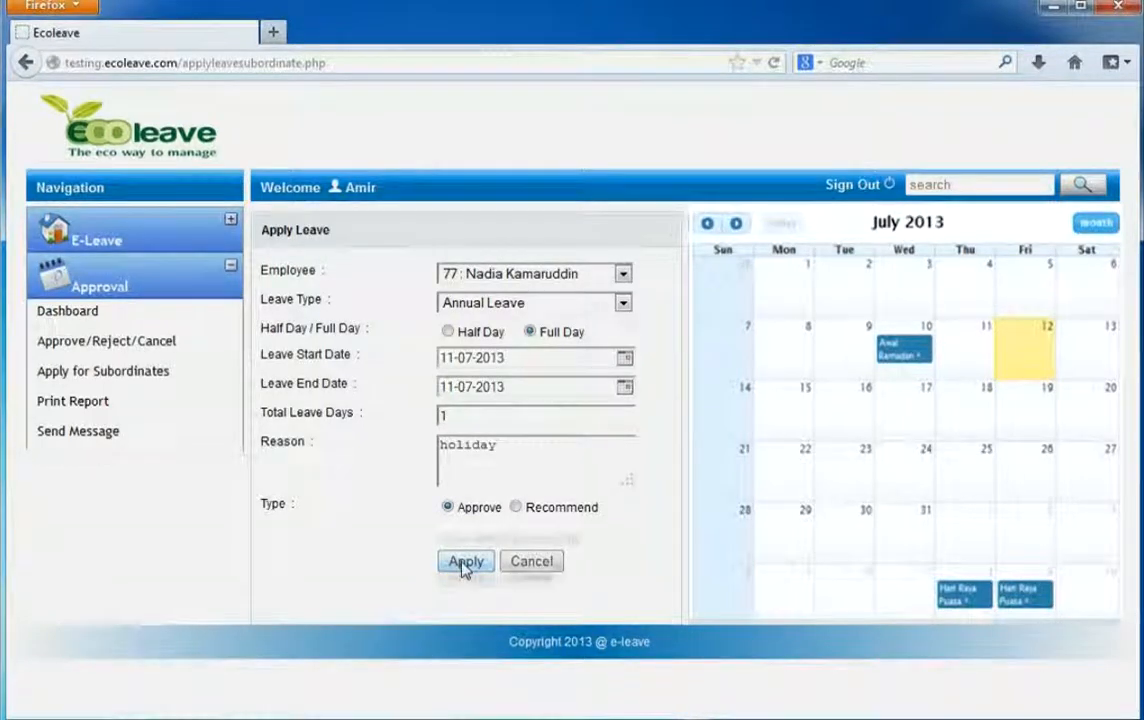
click(465, 561)
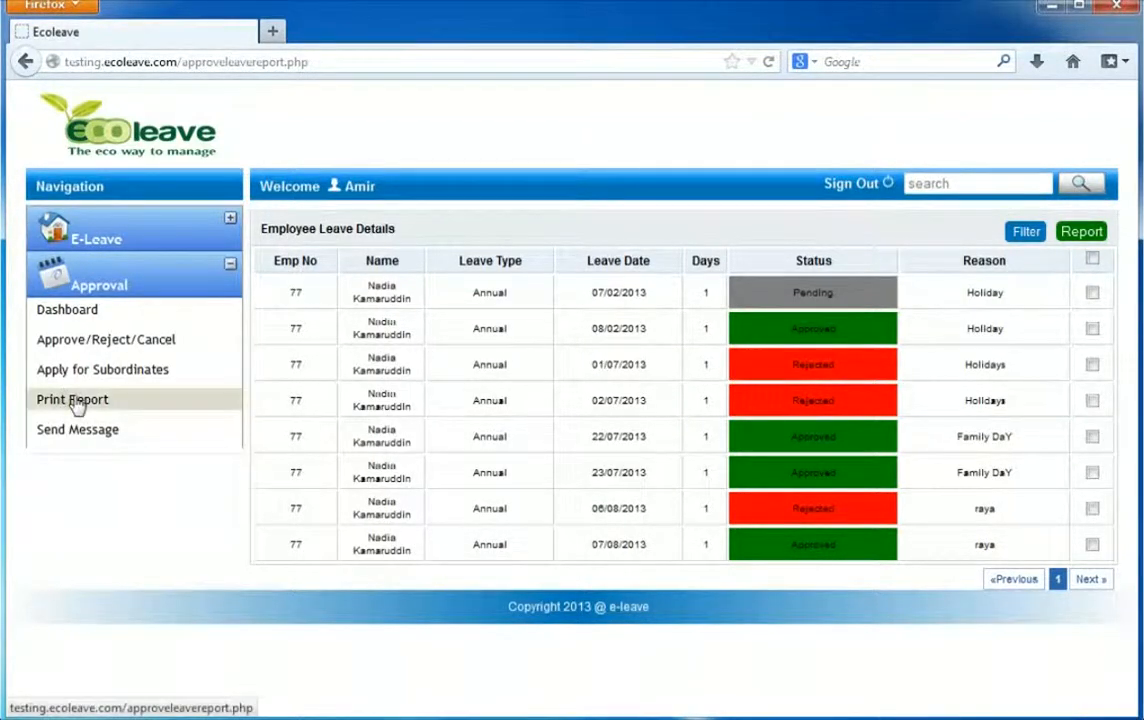
click(77, 429)
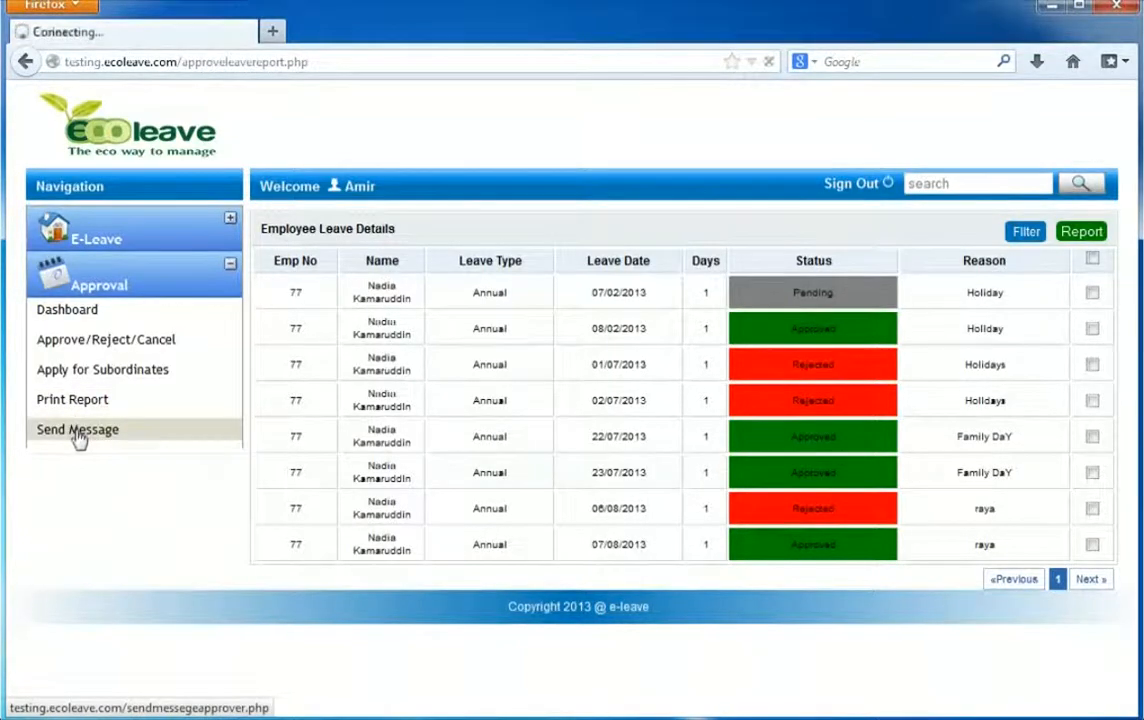
- Address a message to employee 400 (Muar, department1, category1) and type 'email mail.com'
click(77, 430)
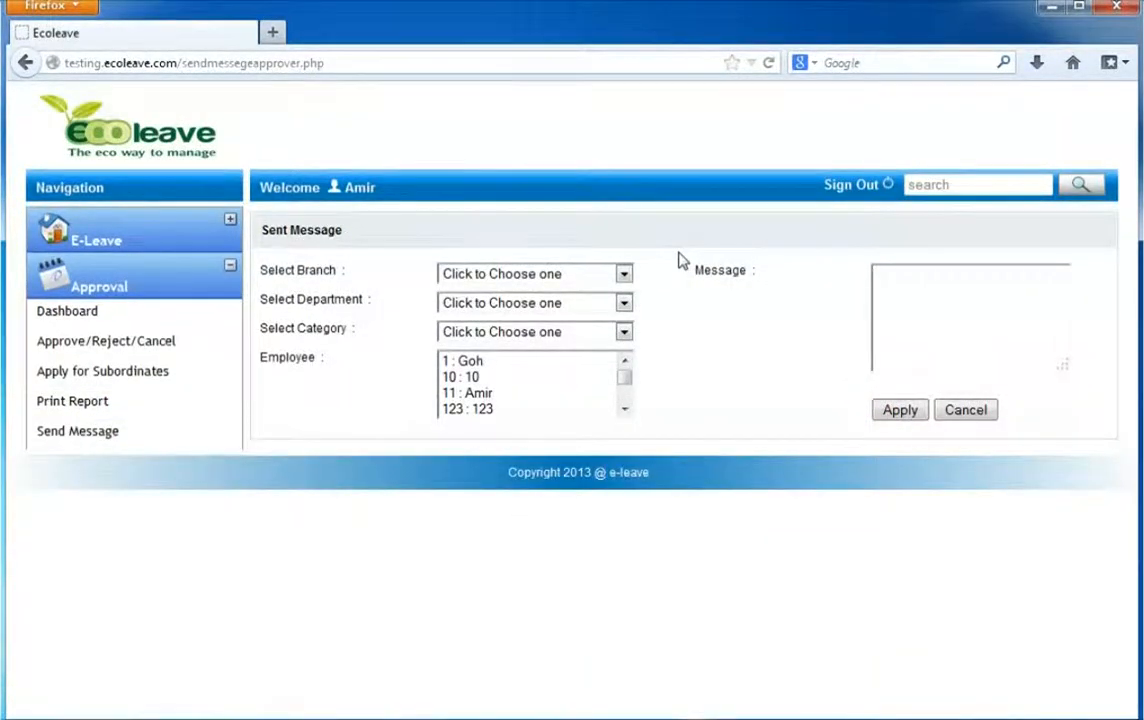
mouse_move(643, 287)
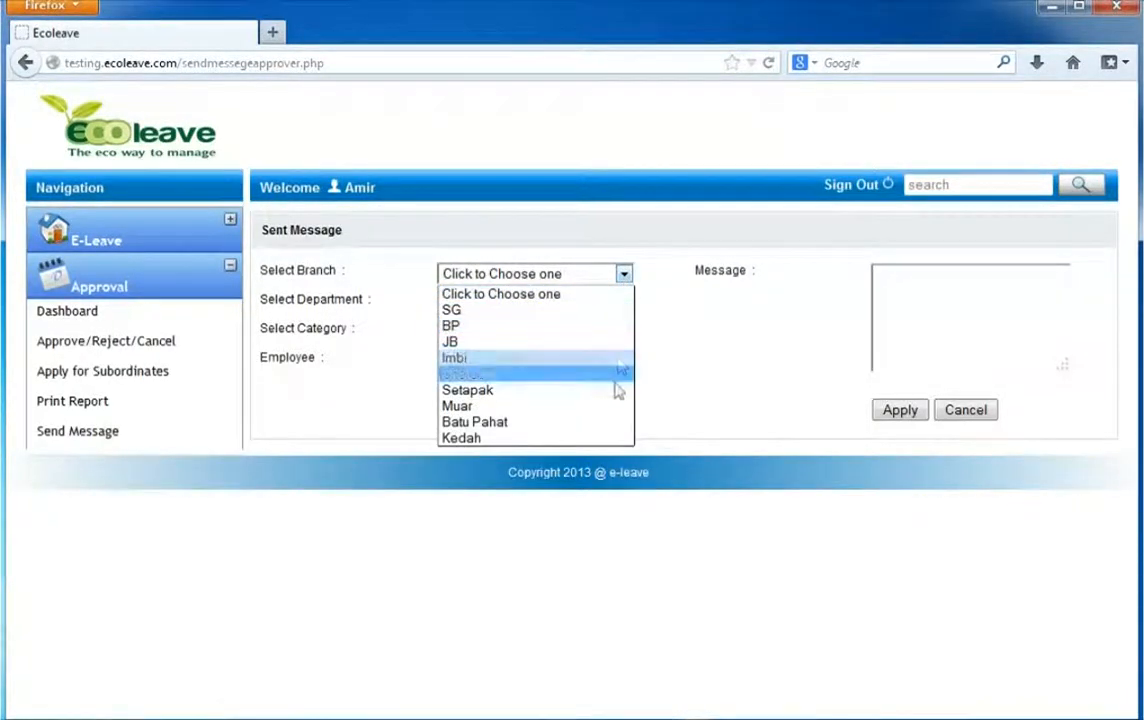
click(456, 405)
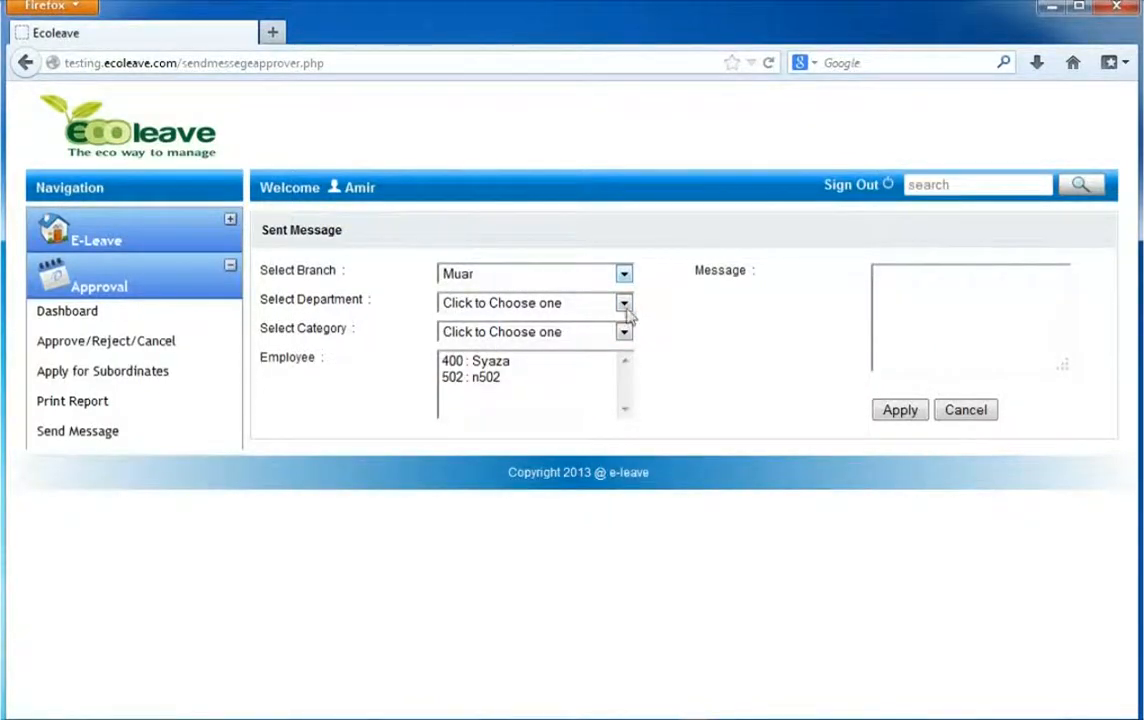
click(624, 303)
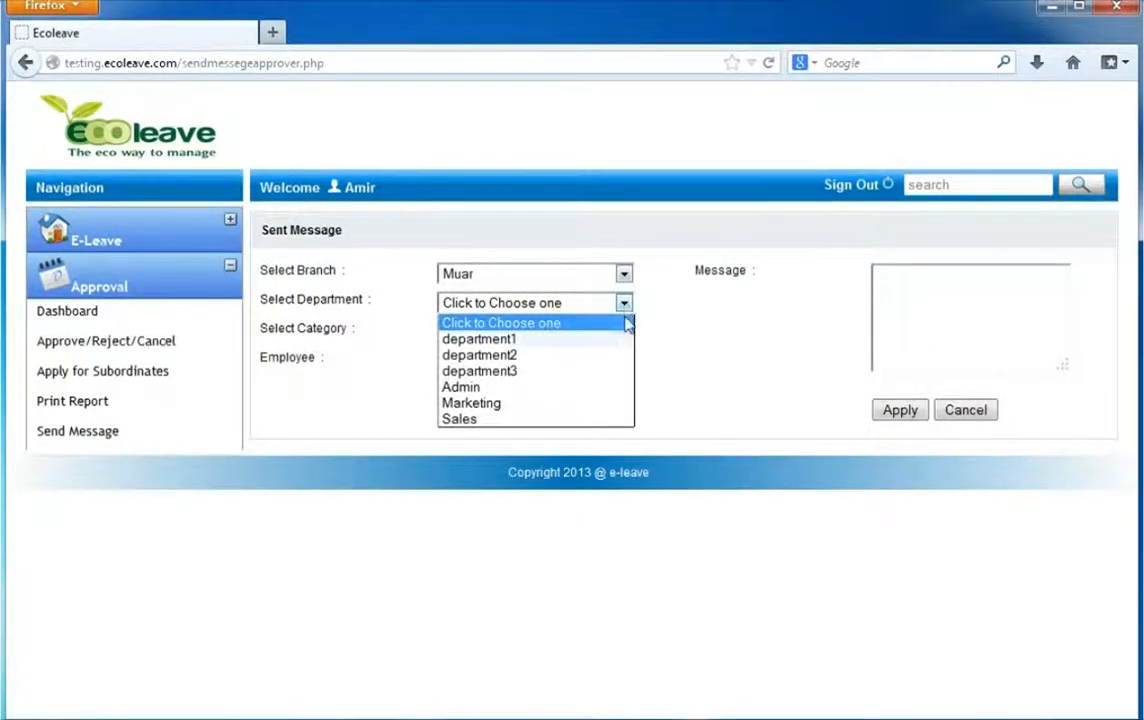
click(478, 339)
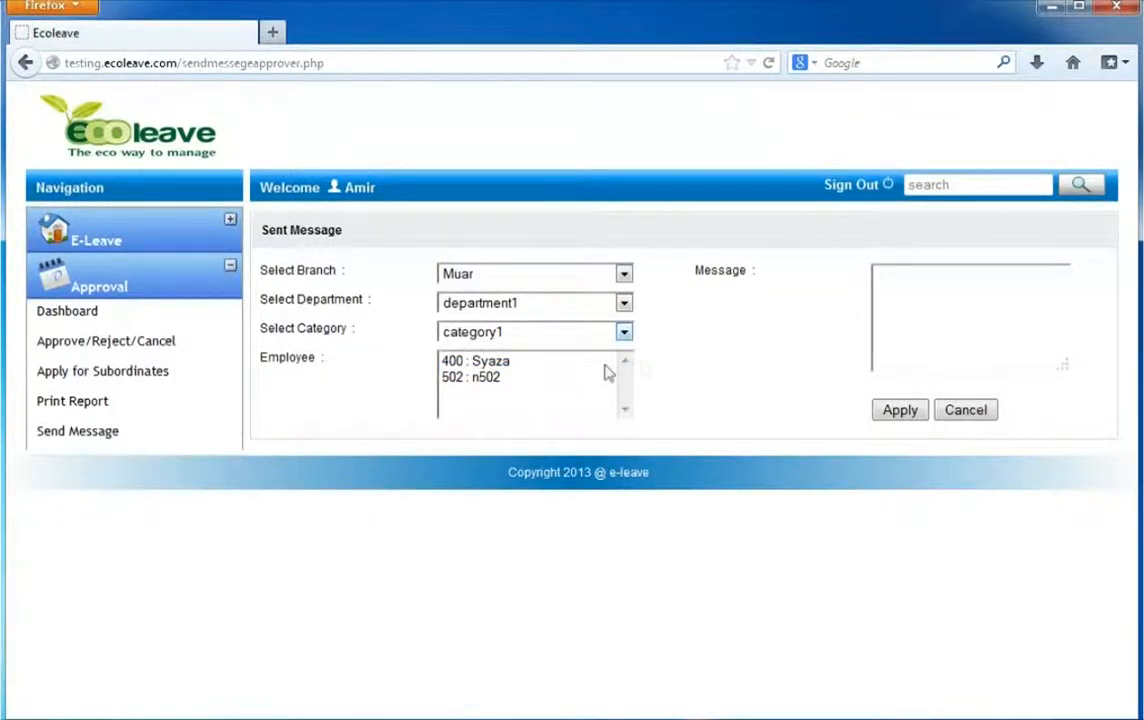
click(475, 360)
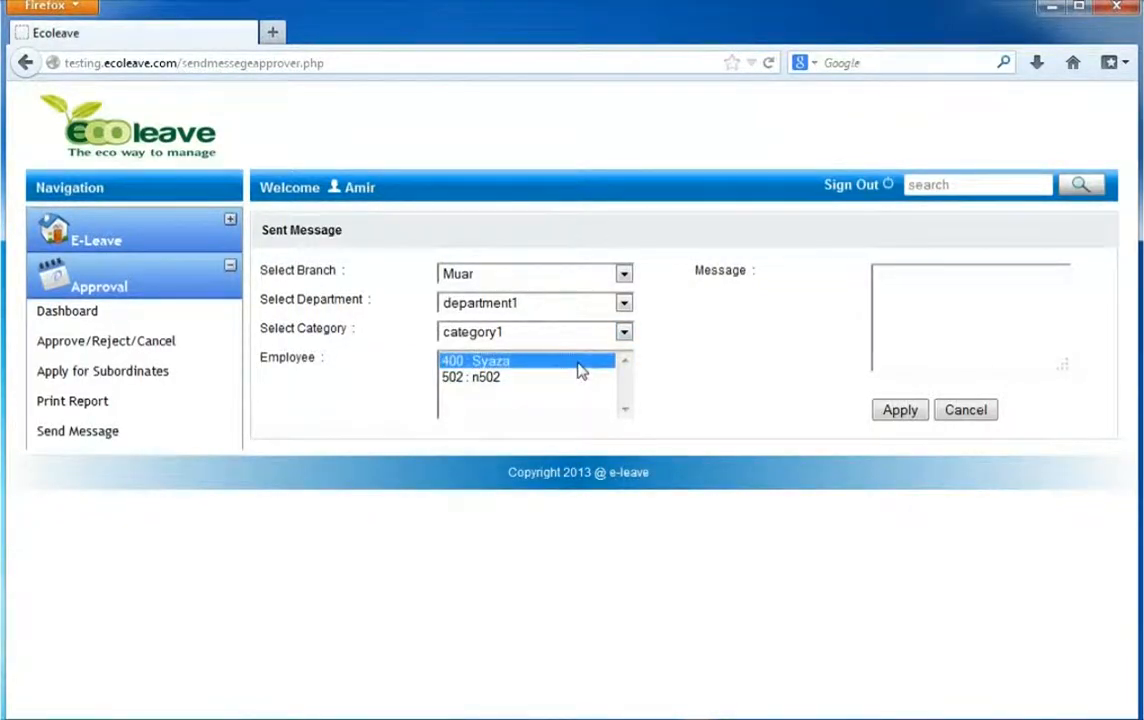
mouse_move(580, 370)
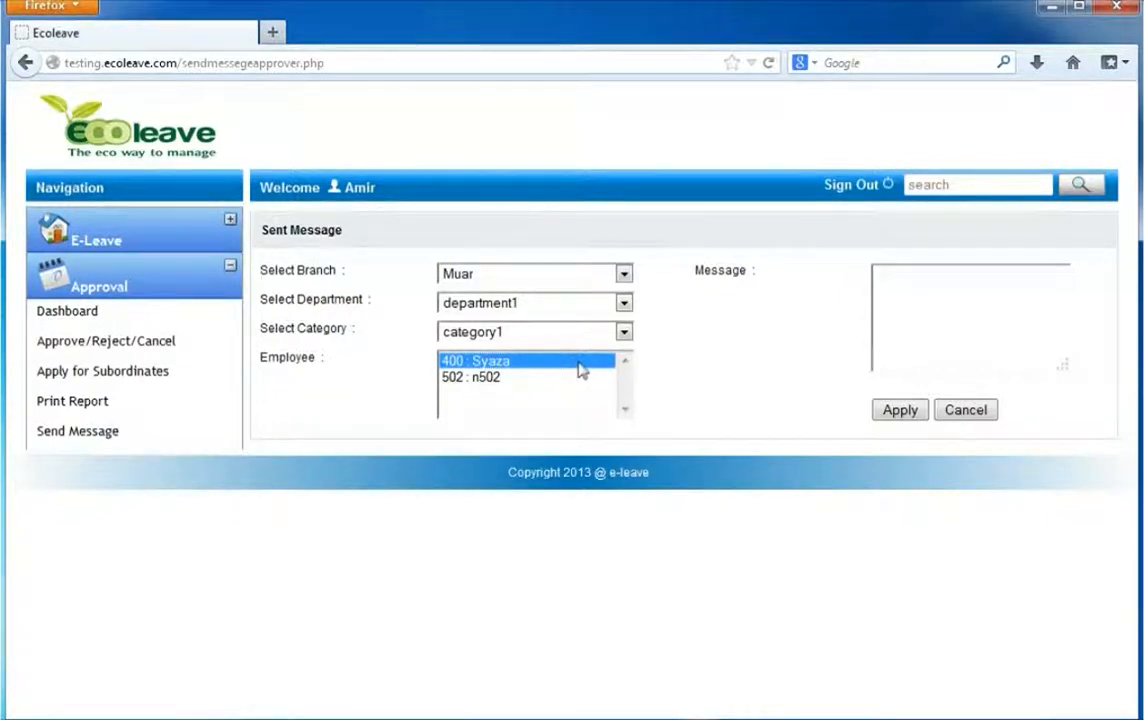
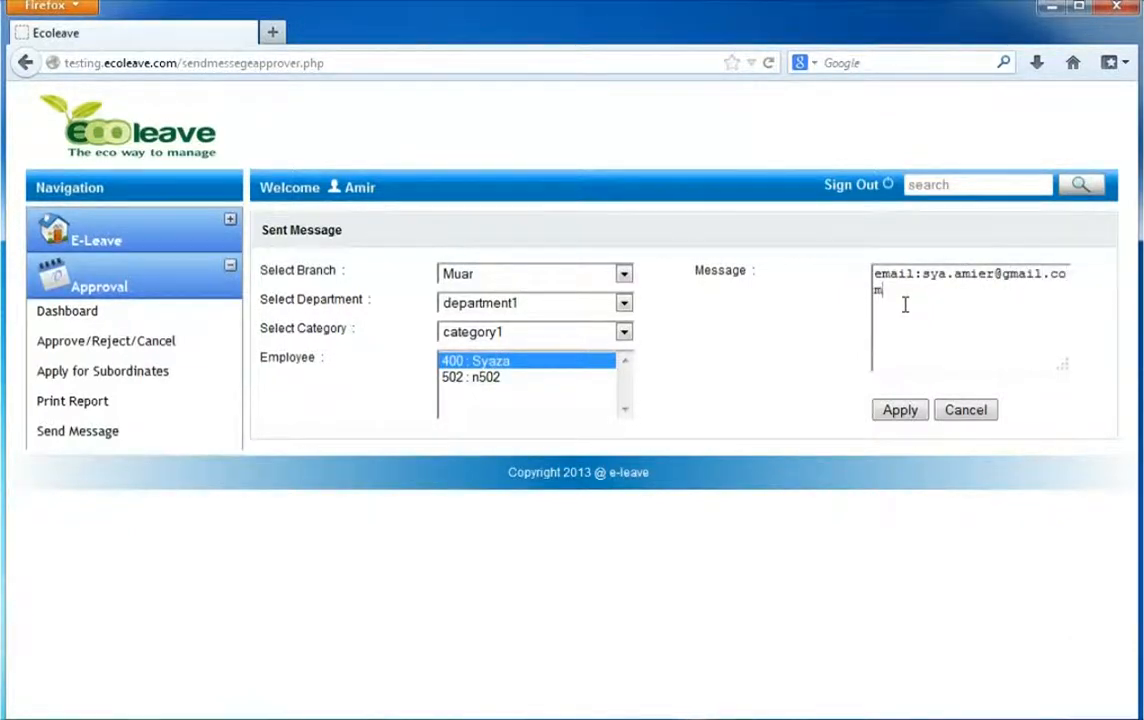